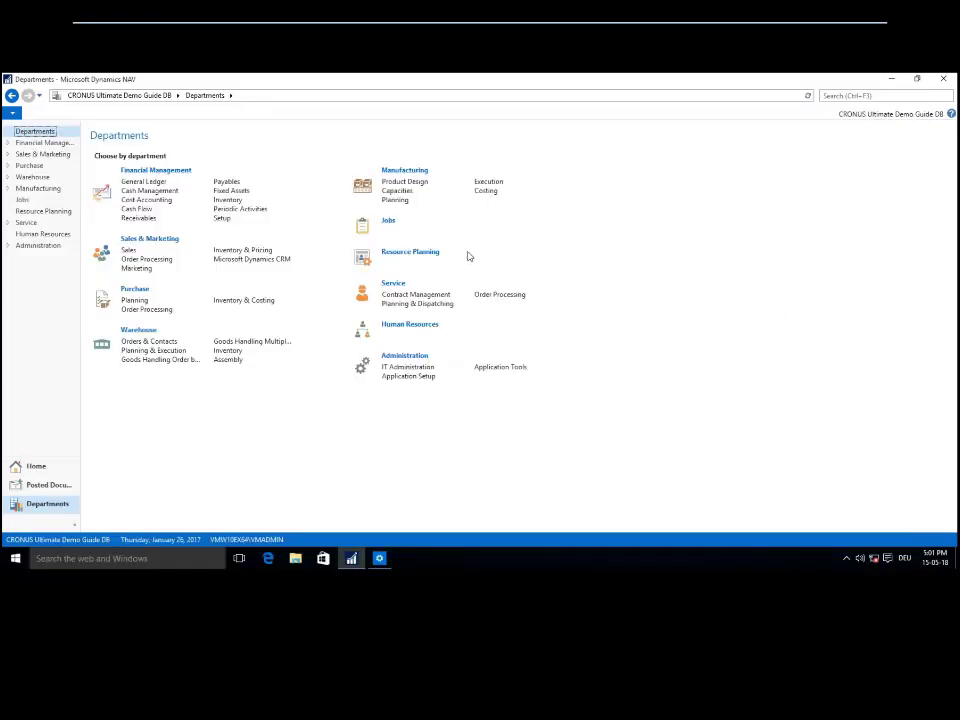
{"action": "mouse_move", "coordinate": [502, 220]}
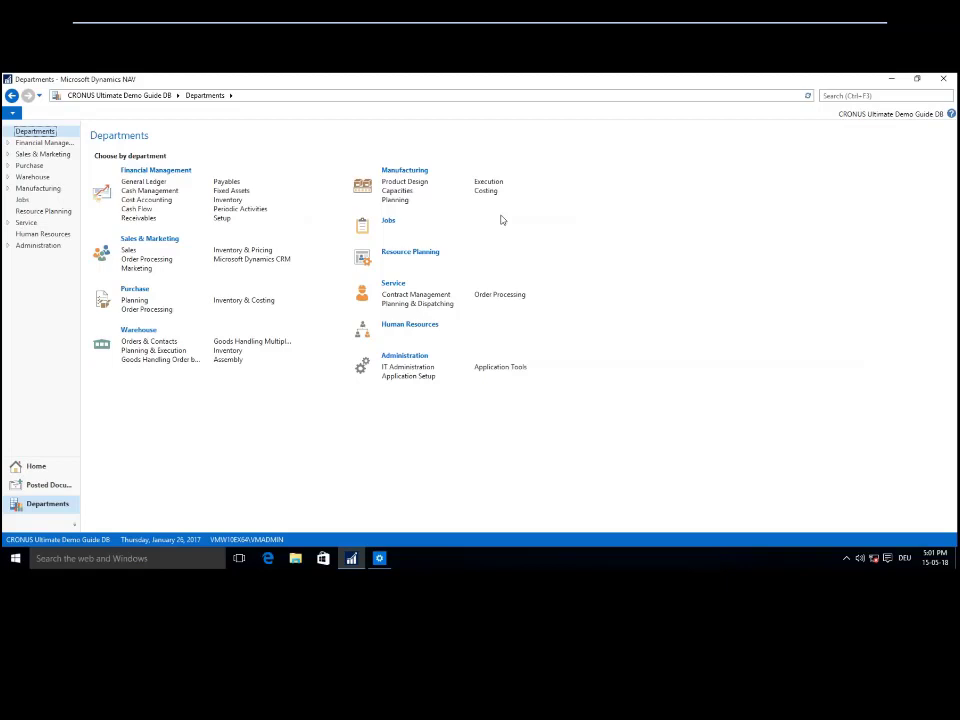
{"action": "mouse_move", "coordinate": [510, 289]}
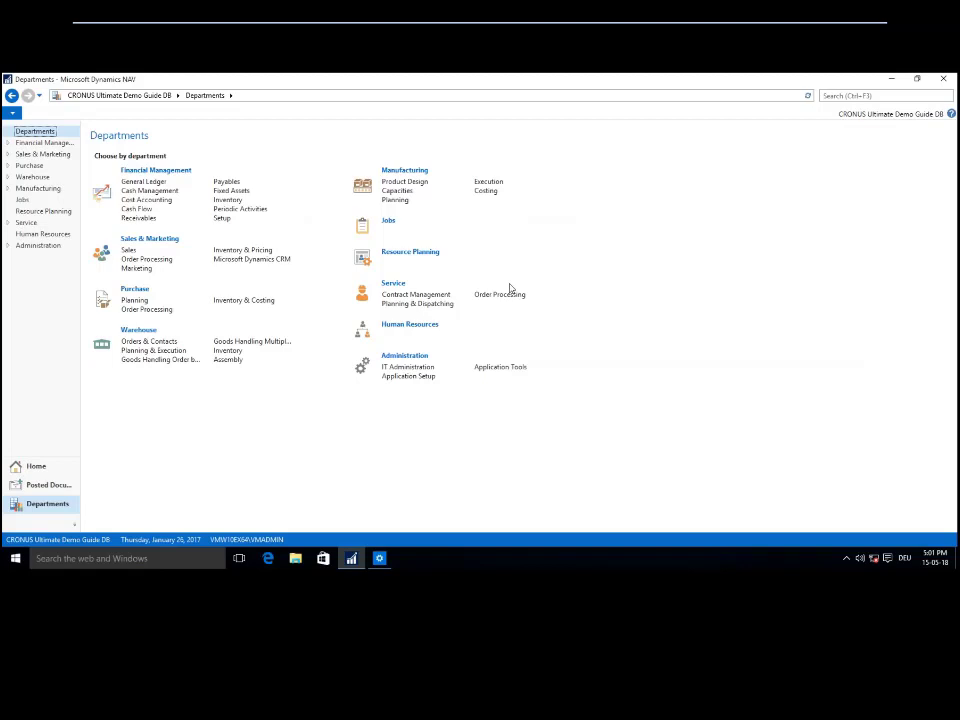
{"action": "mouse_move", "coordinate": [510, 289]}
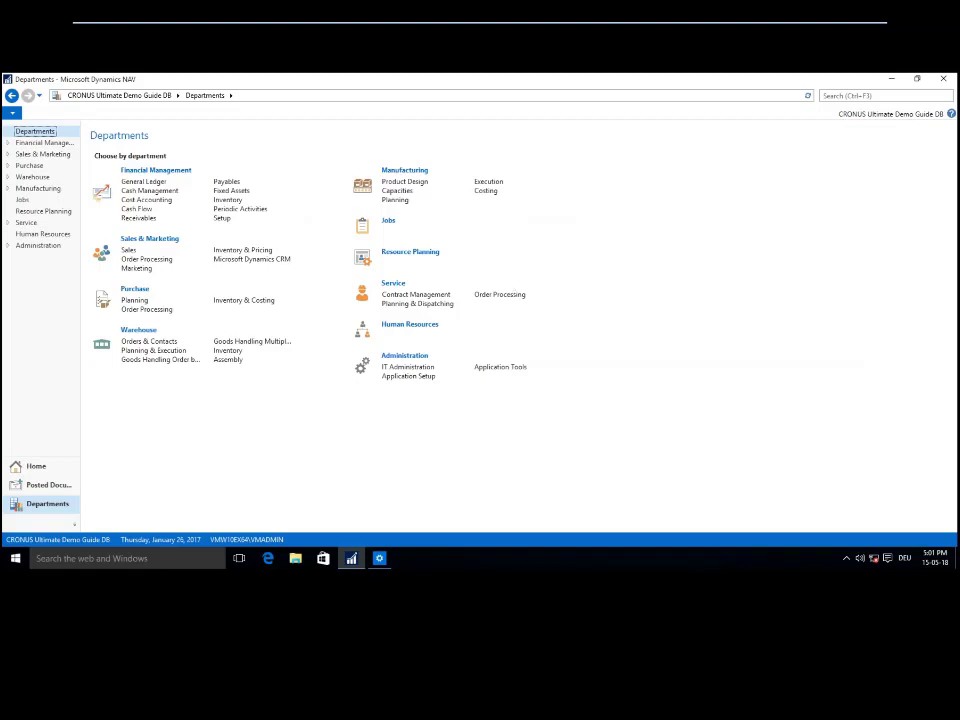
{"action": "mouse_move", "coordinate": [545, 247]}
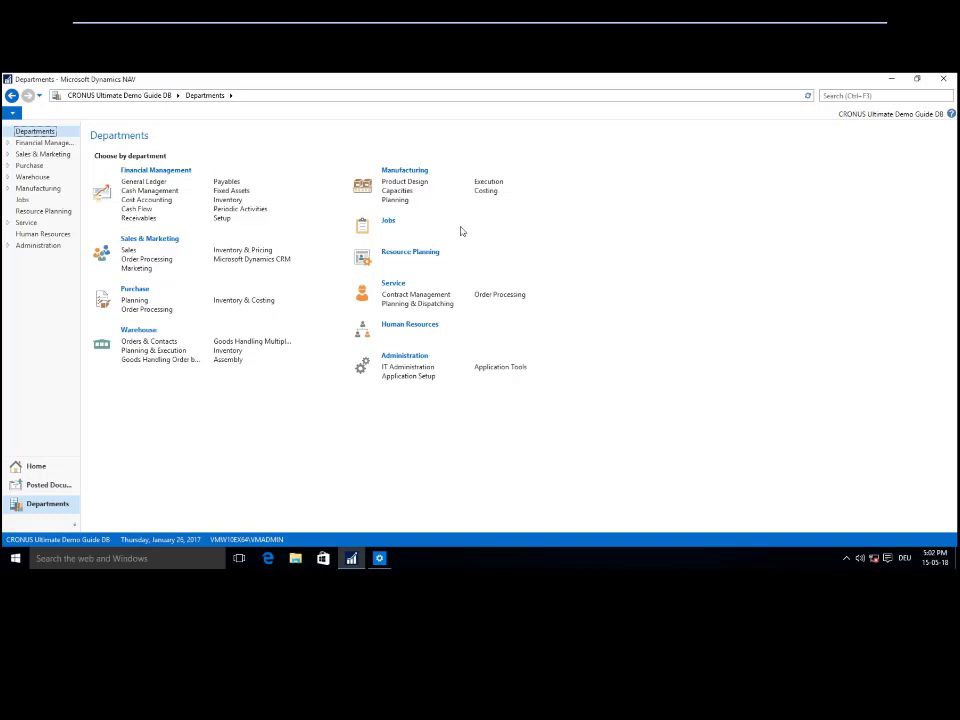
{"action": "mouse_move", "coordinate": [396, 202]}
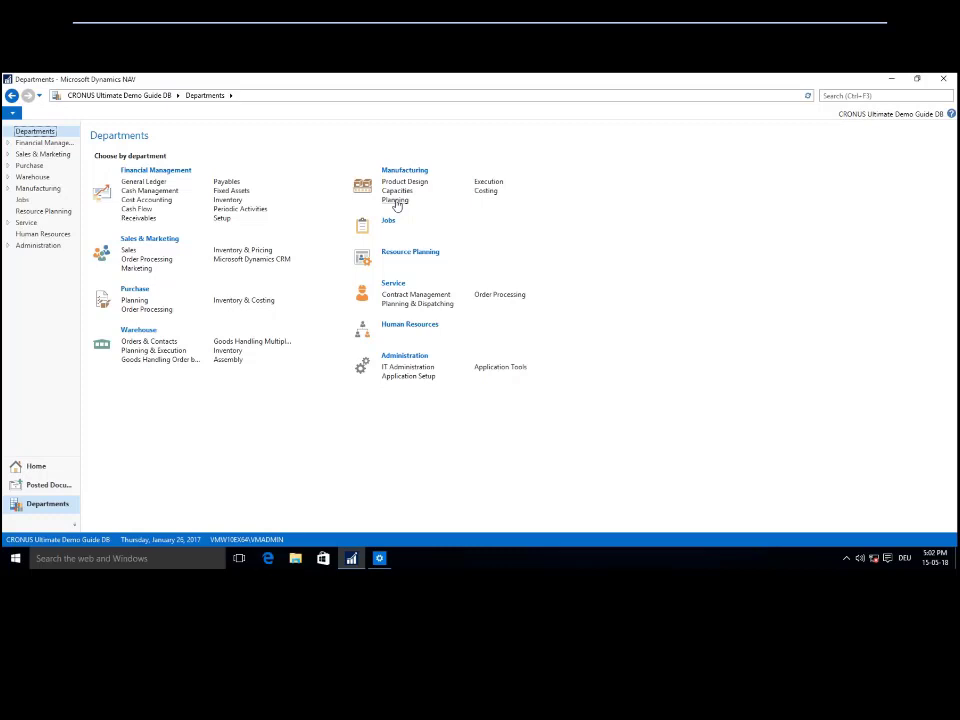
Open the Visual Production Scheduler from Manufacturing > Planning to view planned production orders
{"action": "left_click", "coordinate": [395, 200]}
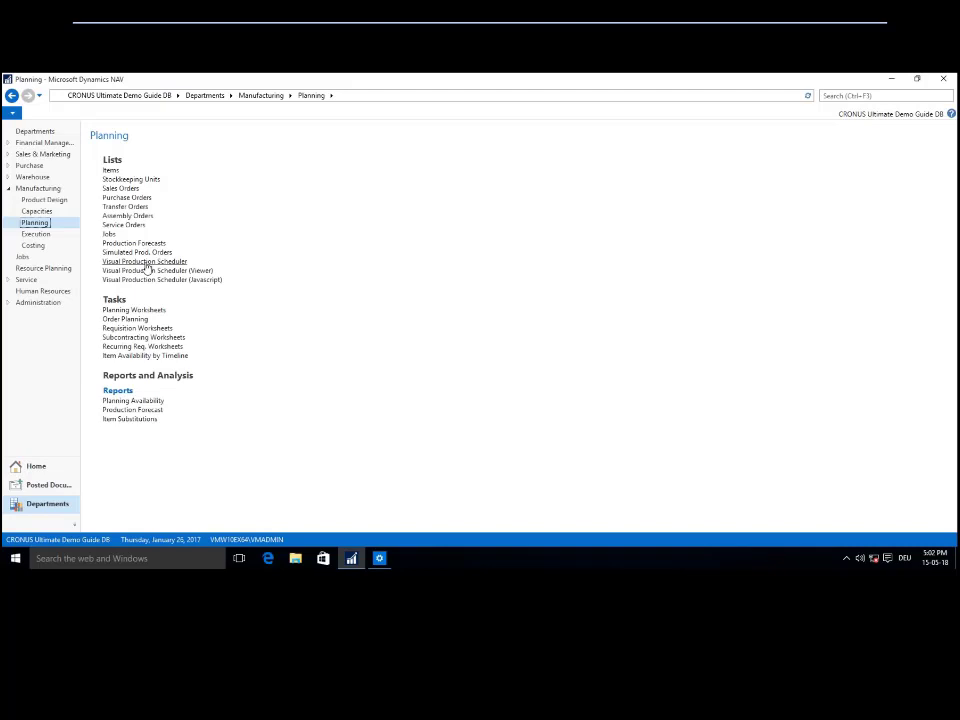
{"action": "left_click", "coordinate": [143, 261]}
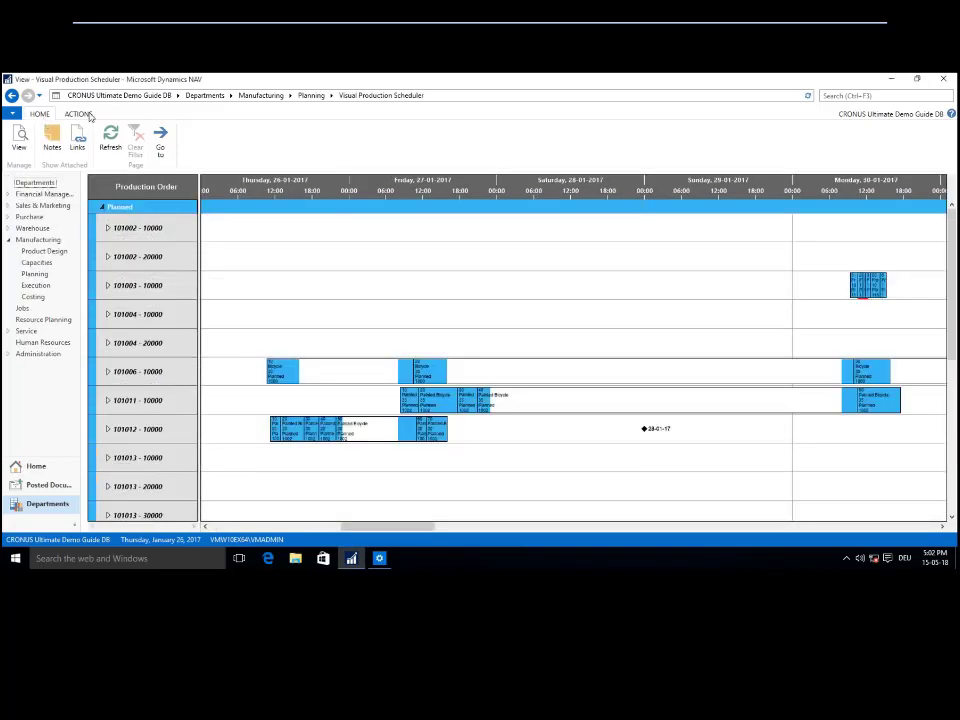
{"action": "left_click", "coordinate": [78, 113]}
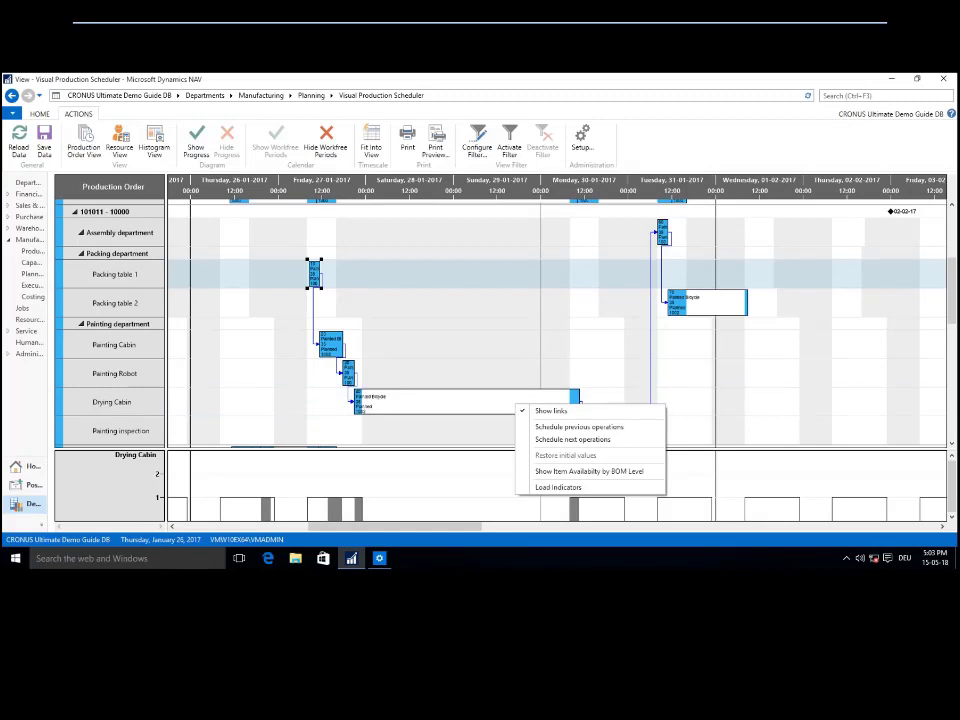
{"action": "mouse_move", "coordinate": [566, 455]}
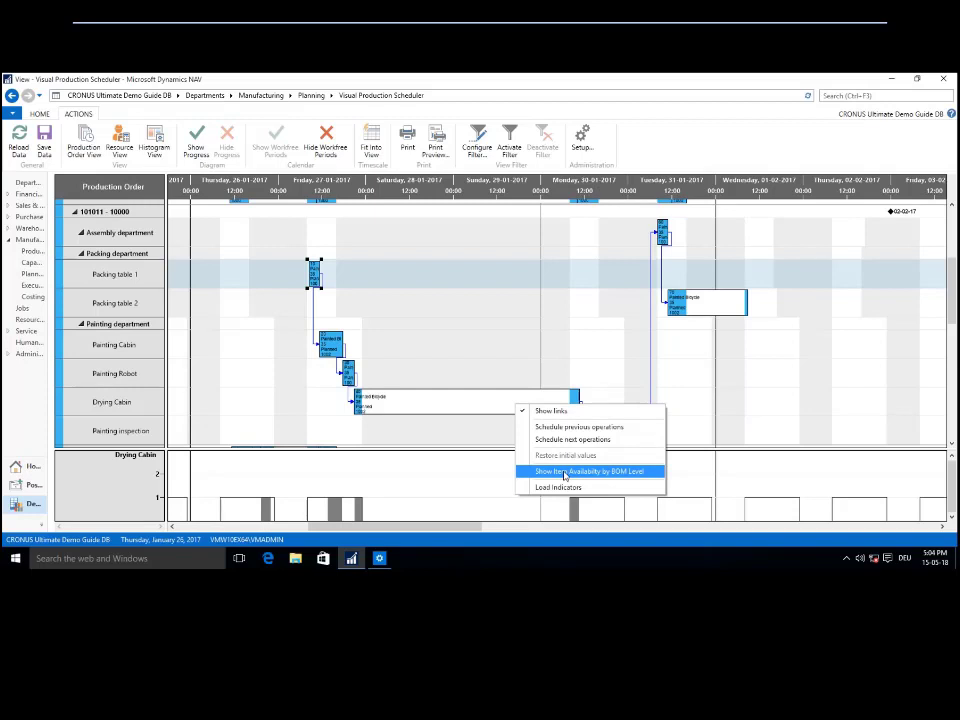
{"action": "mouse_move", "coordinate": [563, 476]}
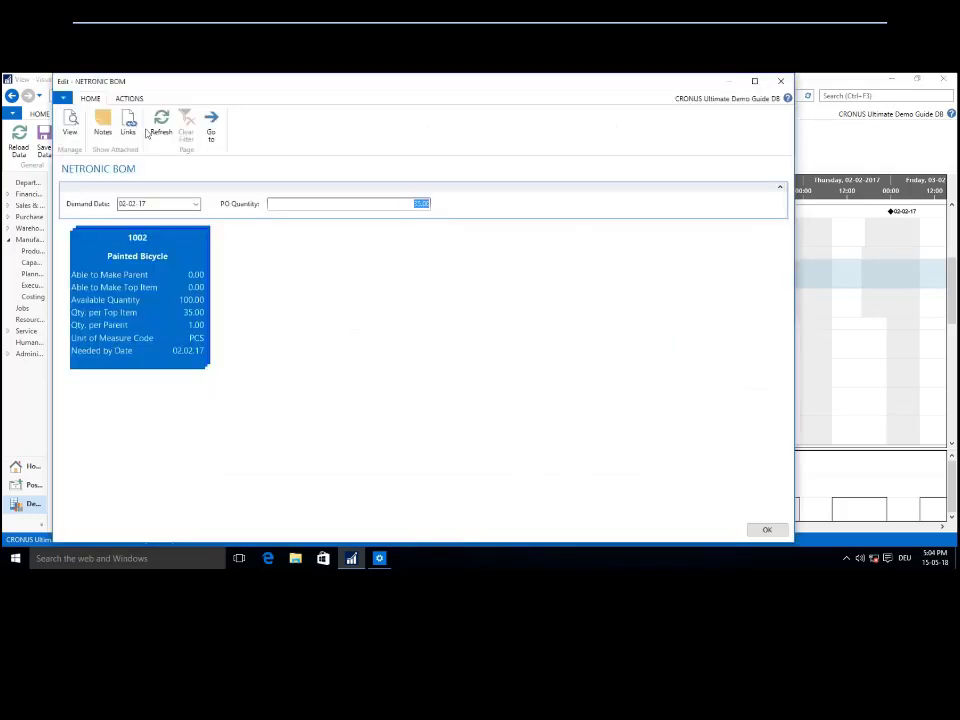
Expand the BOM tree, then show order 101006's Bicycle availability by BOM level (104 available)
{"action": "left_click", "coordinate": [128, 98]}
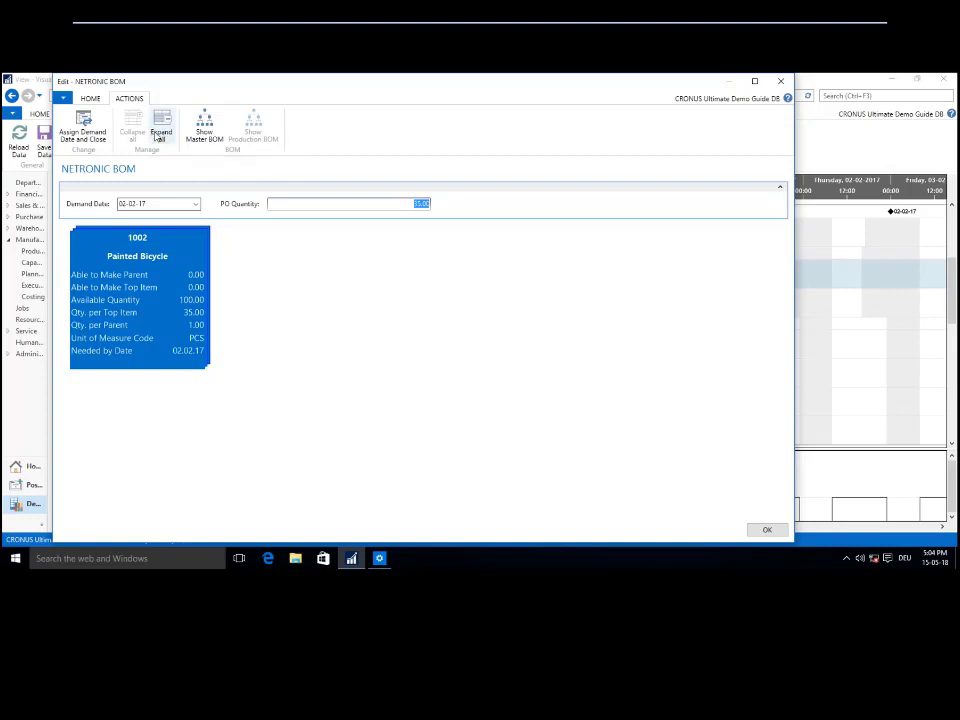
{"action": "left_click", "coordinate": [161, 128]}
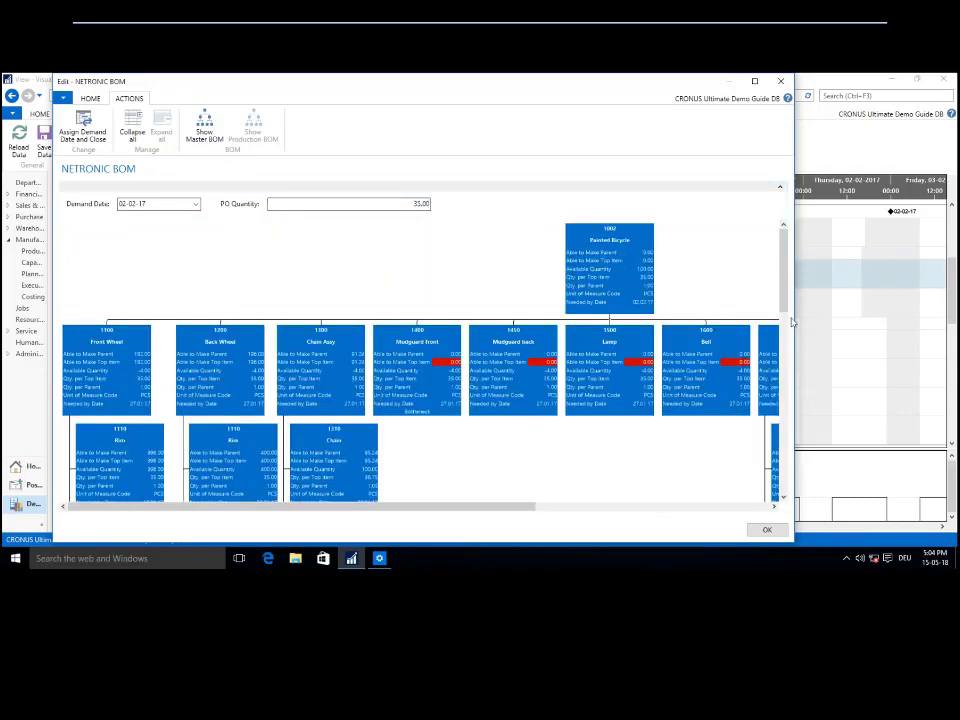
{"action": "scroll", "scroll_direction": "right", "scroll_amount": 3}
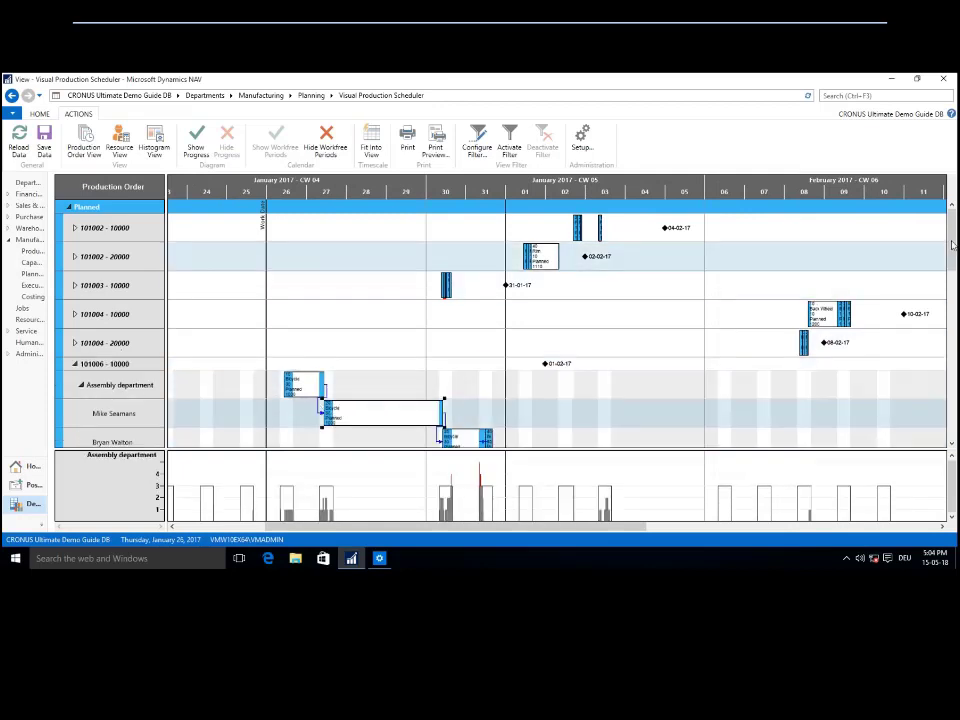
{"action": "right_click", "coordinate": [445, 330]}
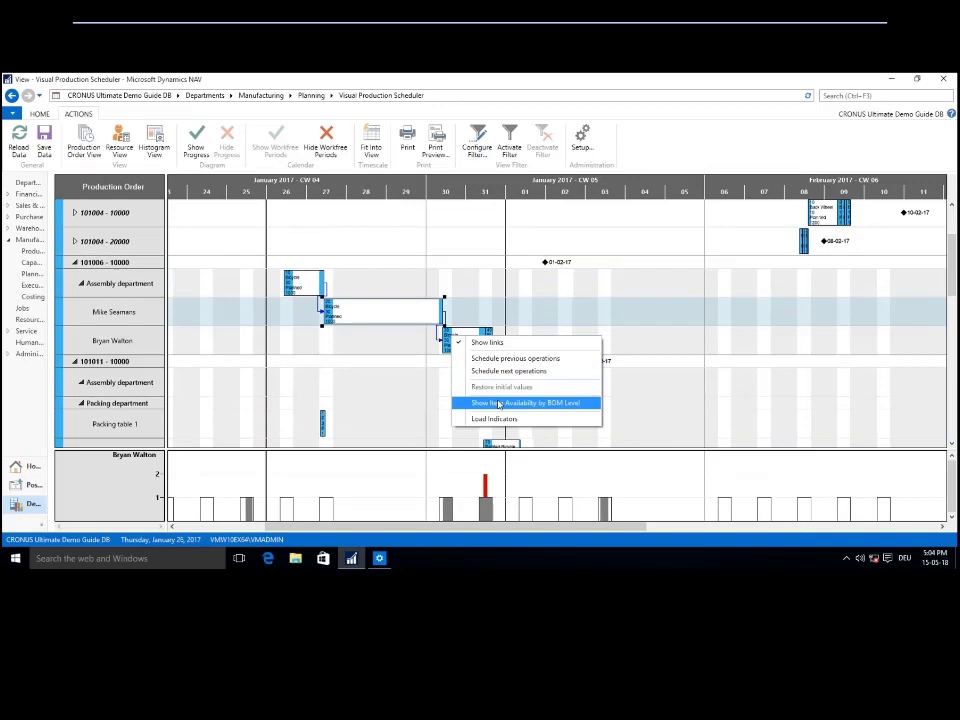
{"action": "left_click", "coordinate": [524, 402]}
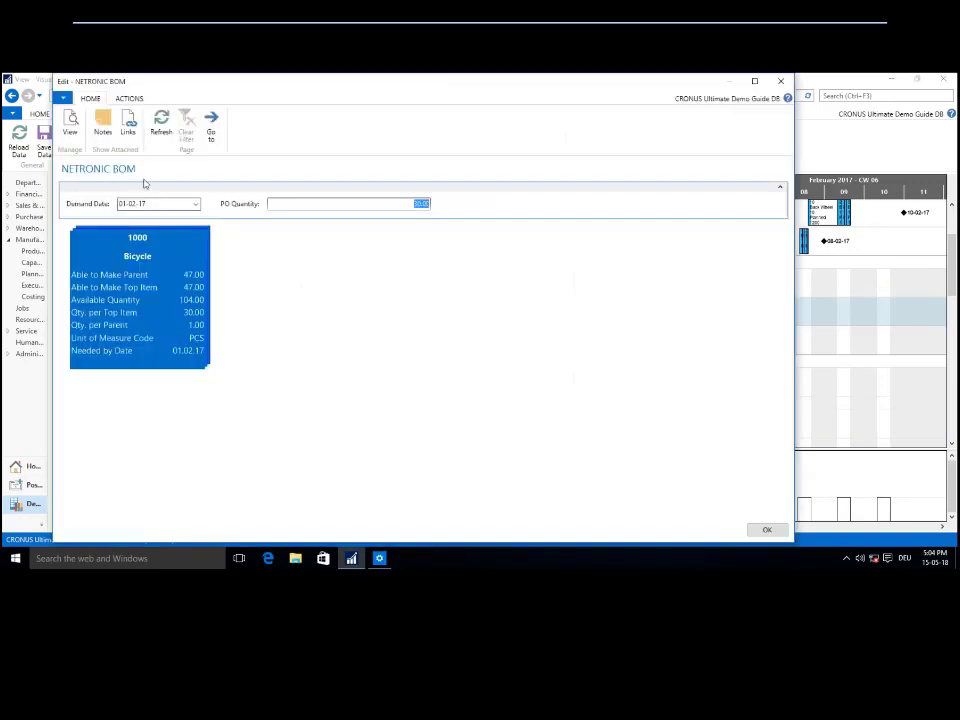
Expand the Bicycle component tree and enter 30 as the PO quantity
{"action": "left_click", "coordinate": [128, 98]}
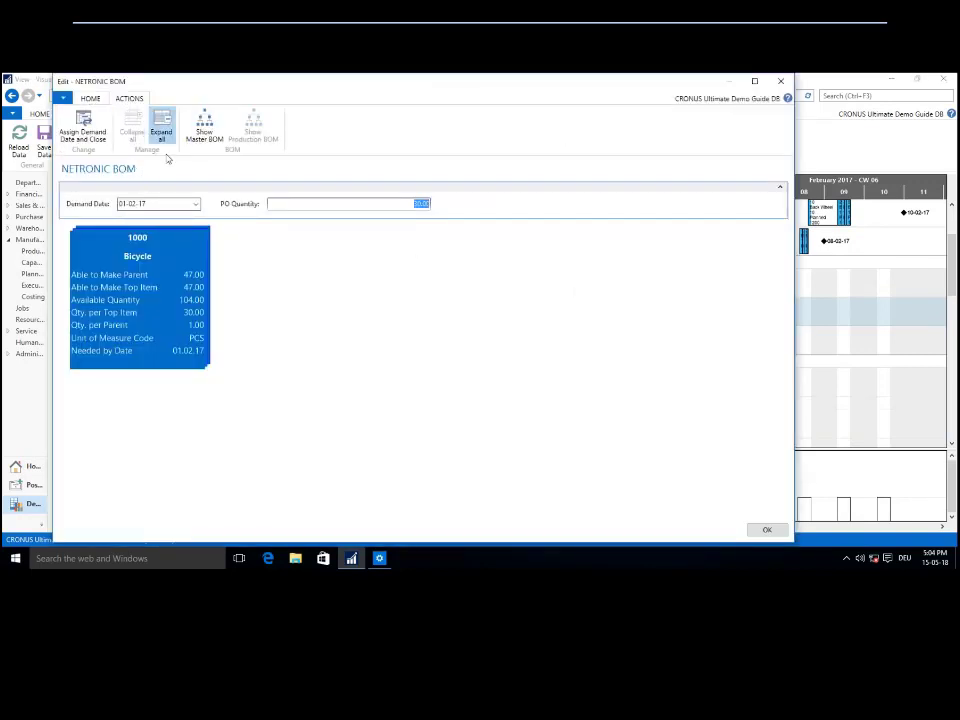
{"action": "left_click", "coordinate": [161, 128]}
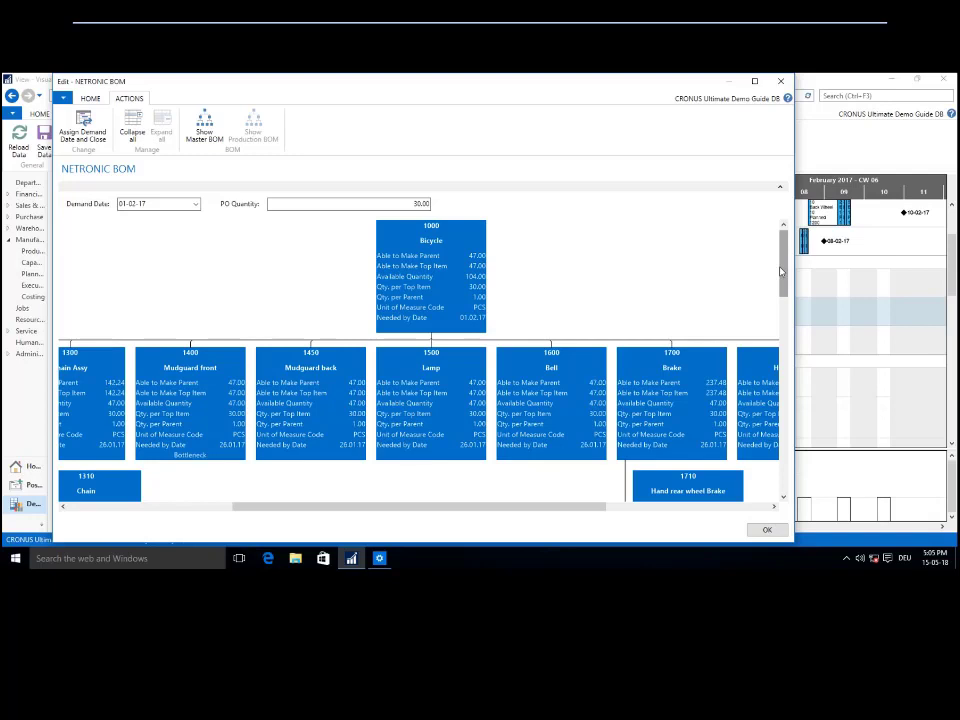
{"action": "mouse_move", "coordinate": [455, 281]}
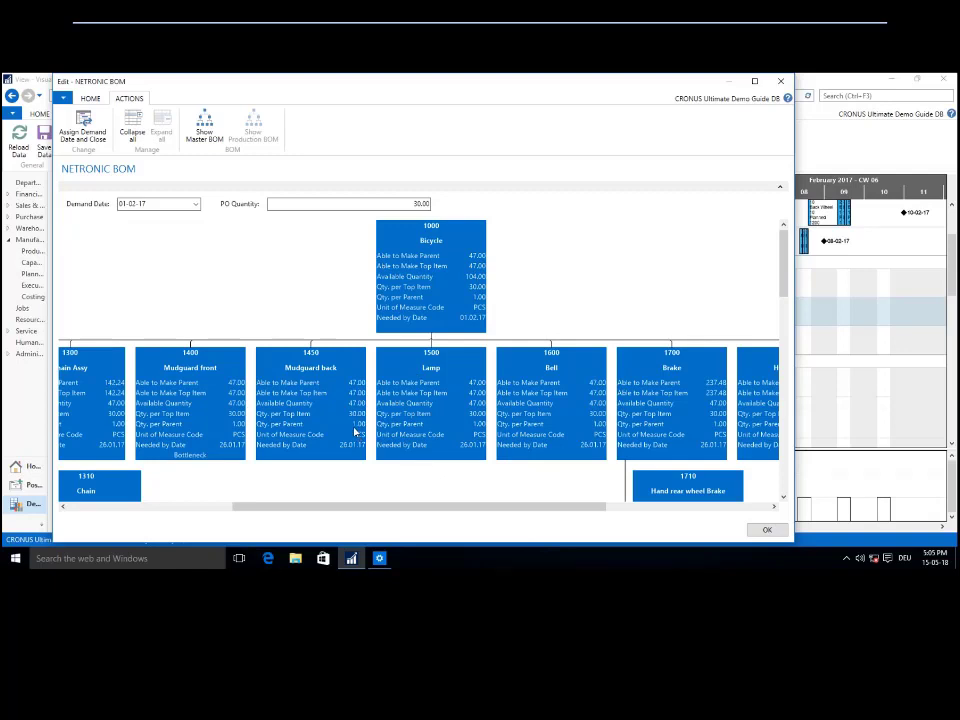
{"action": "mouse_move", "coordinate": [415, 243]}
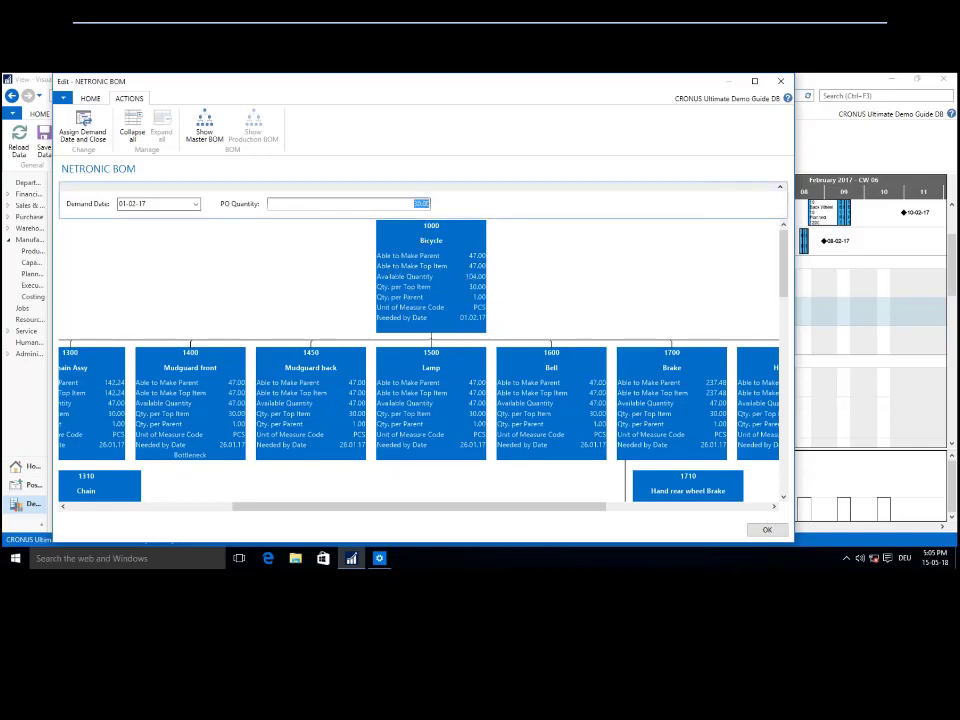
{"action": "type", "text": "30"}
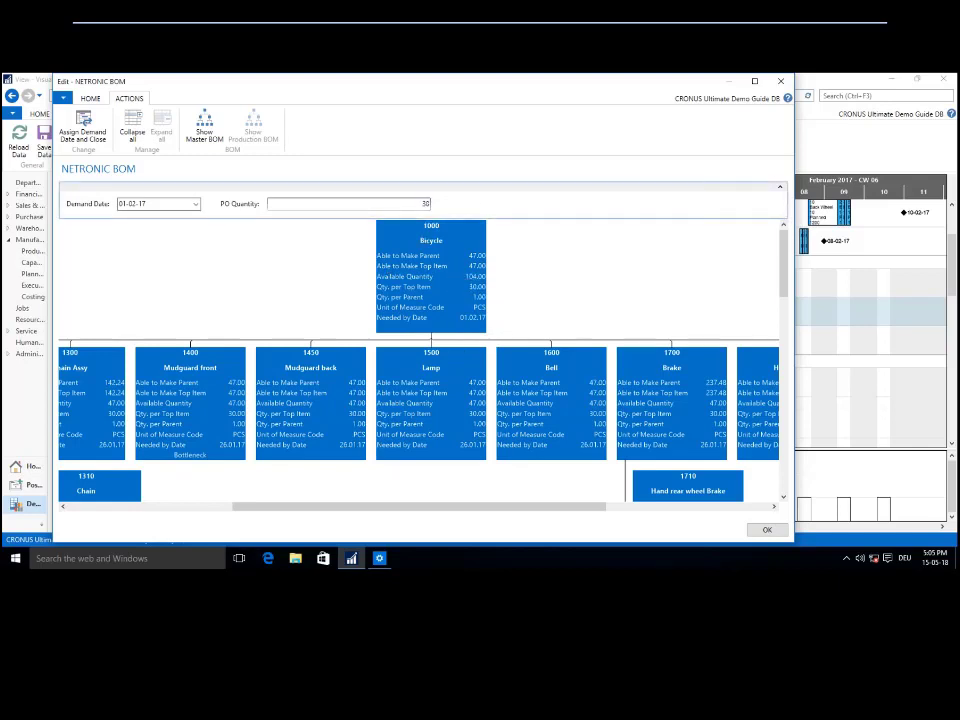
{"action": "type", "text": "300"}
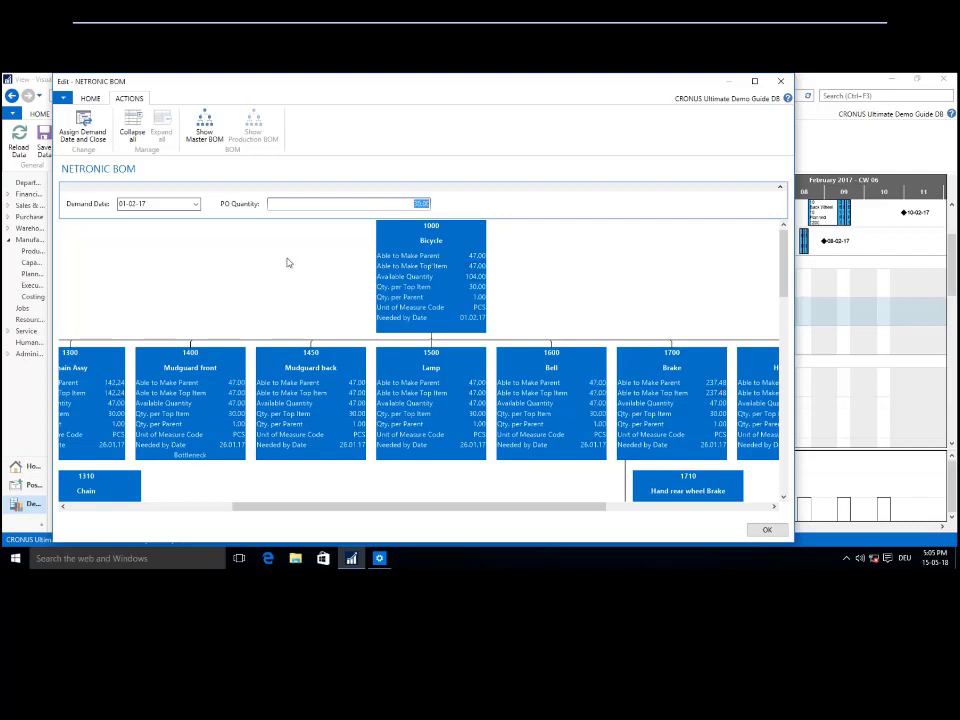
{"action": "left_click", "coordinate": [195, 203]}
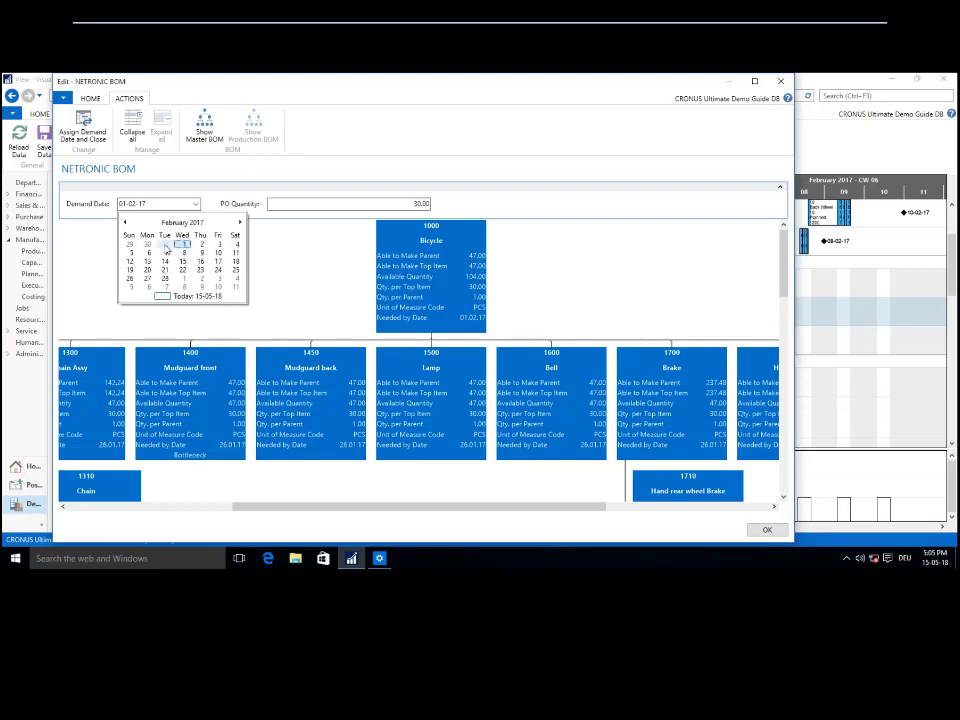
{"action": "left_click", "coordinate": [166, 245]}
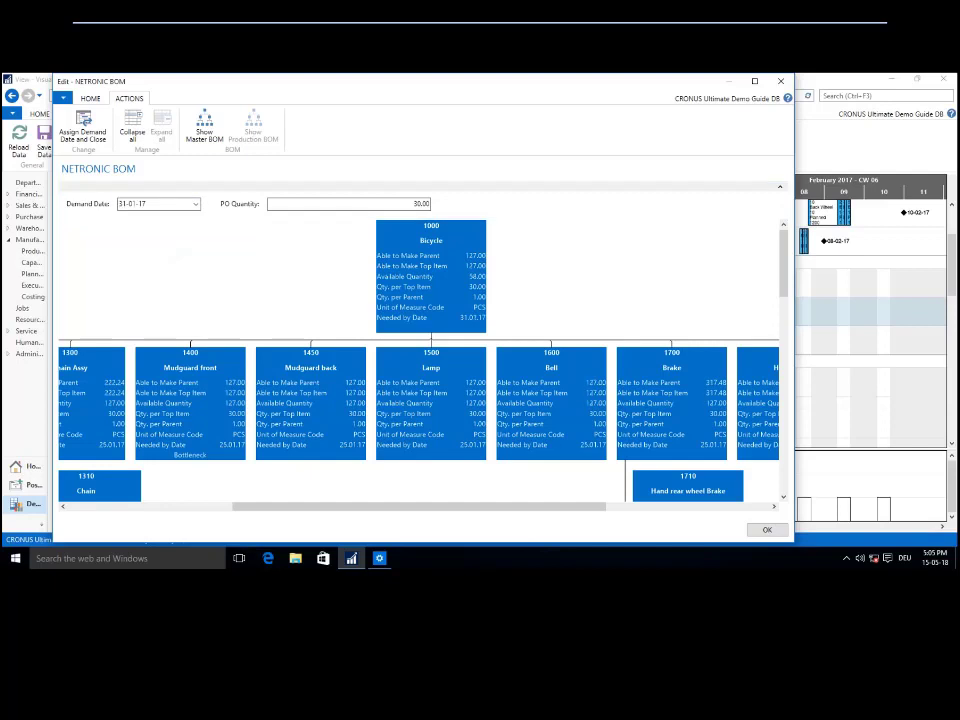
{"action": "left_click", "coordinate": [196, 203]}
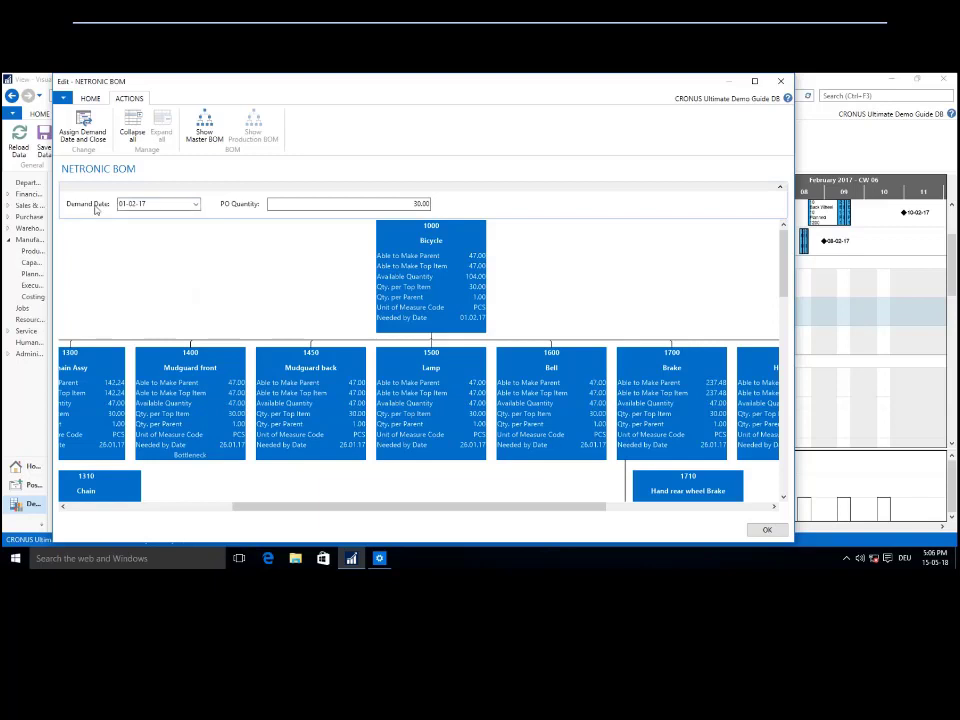
{"action": "left_click", "coordinate": [195, 204]}
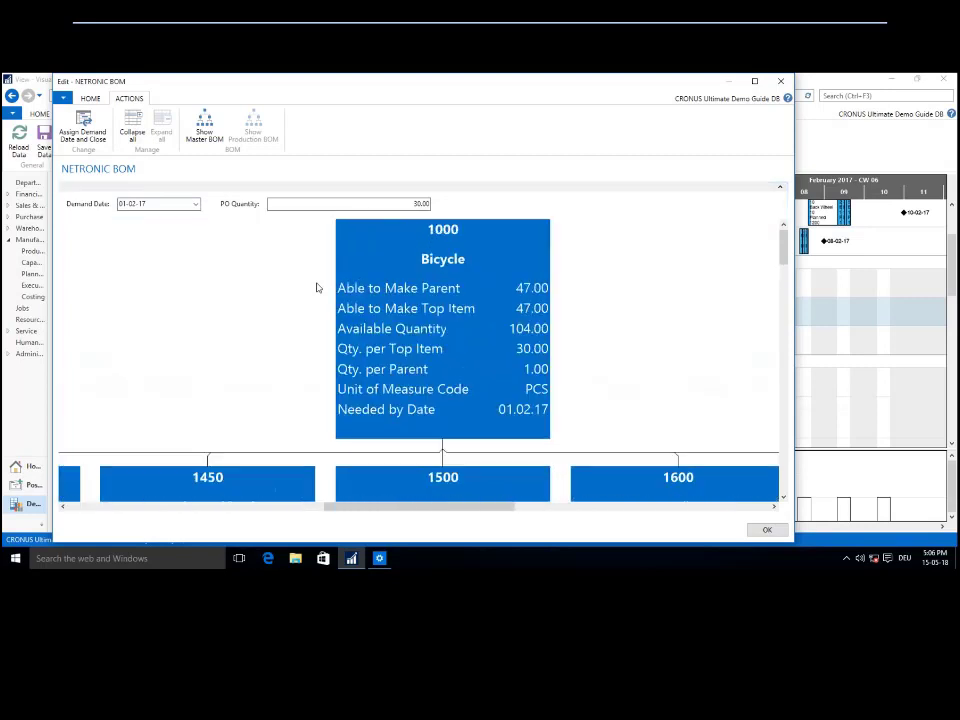
Change the NETRONIC BOM demand date to 31-01-17
{"action": "left_click", "coordinate": [194, 204]}
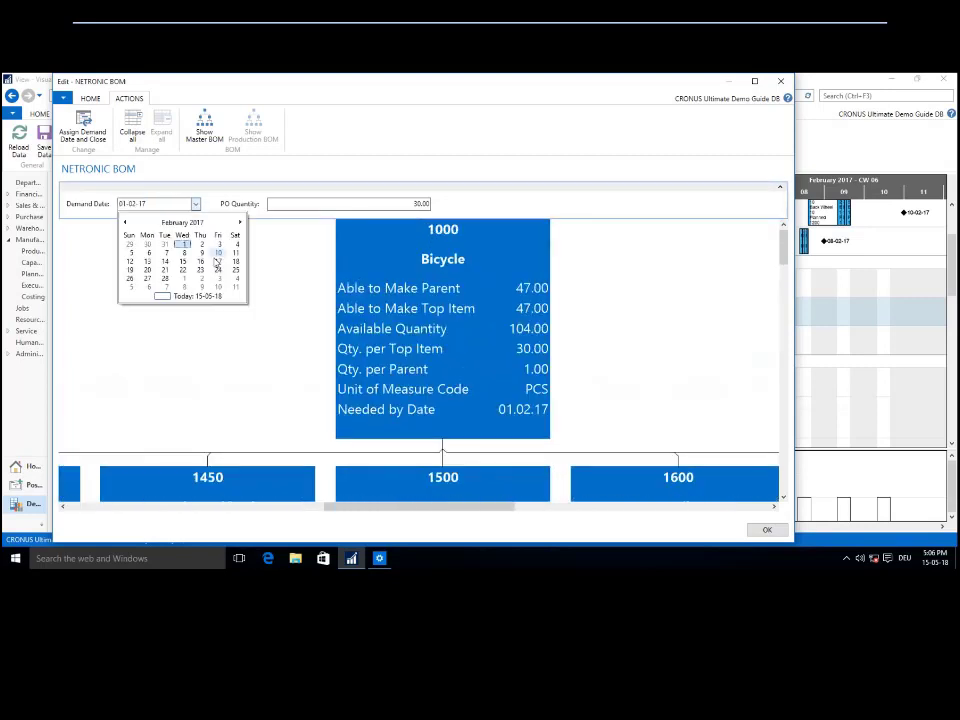
{"action": "left_click", "coordinate": [217, 260]}
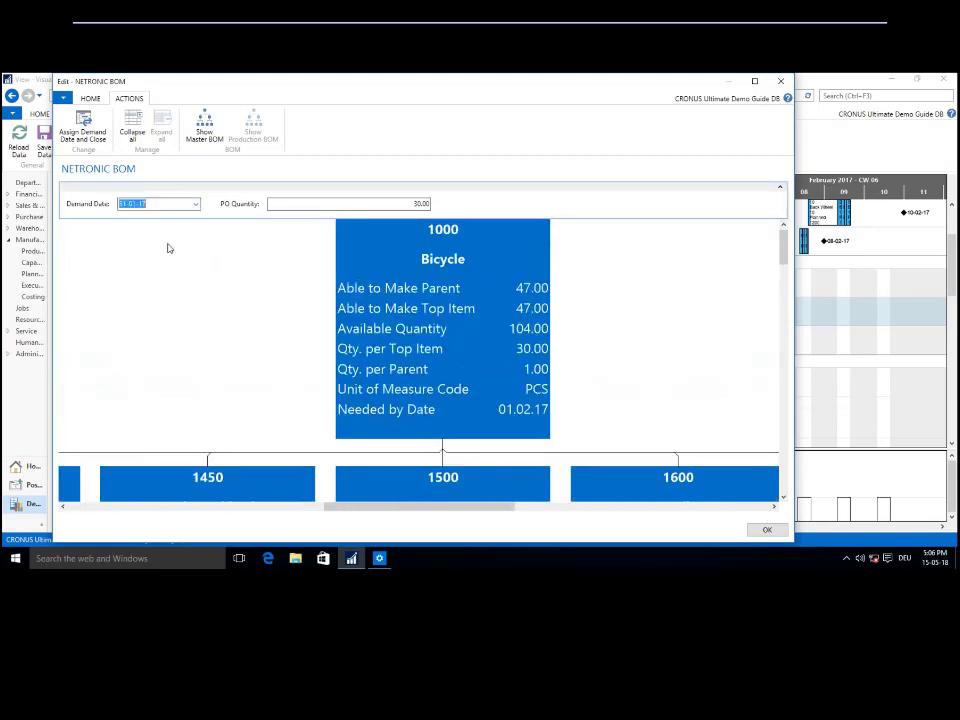
{"action": "type", "text": "31-01-17"}
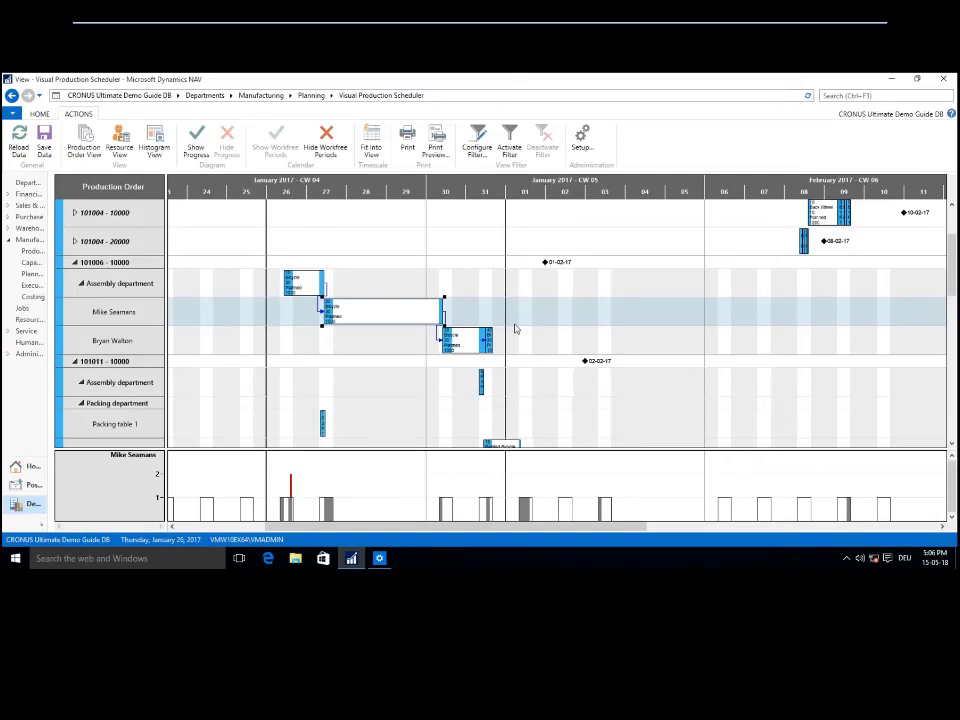
{"action": "mouse_move", "coordinate": [491, 325]}
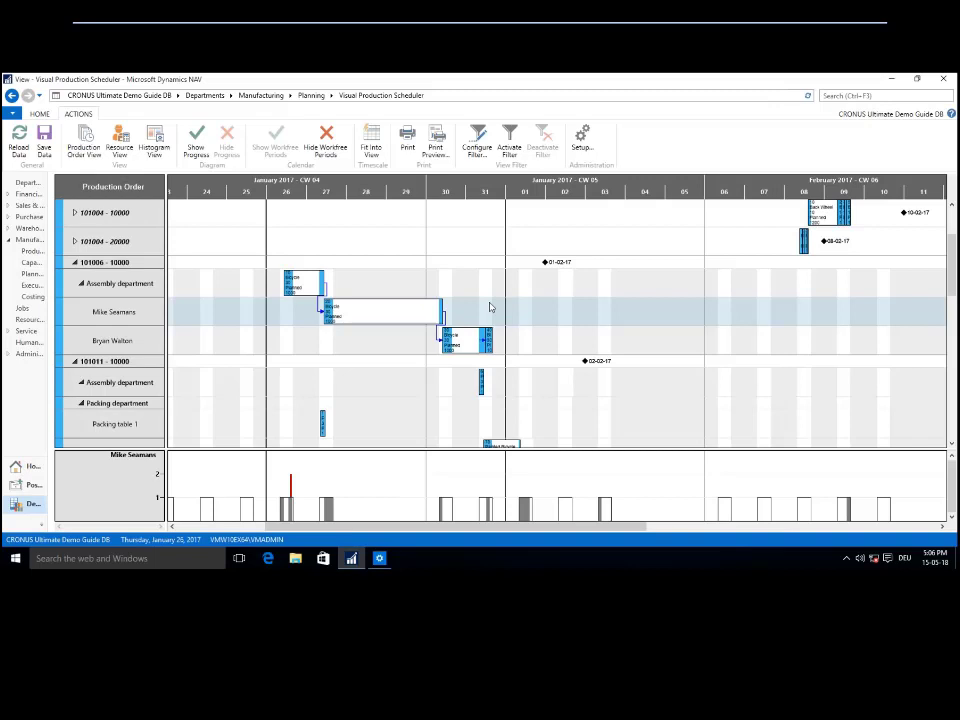
{"action": "mouse_move", "coordinate": [488, 307]}
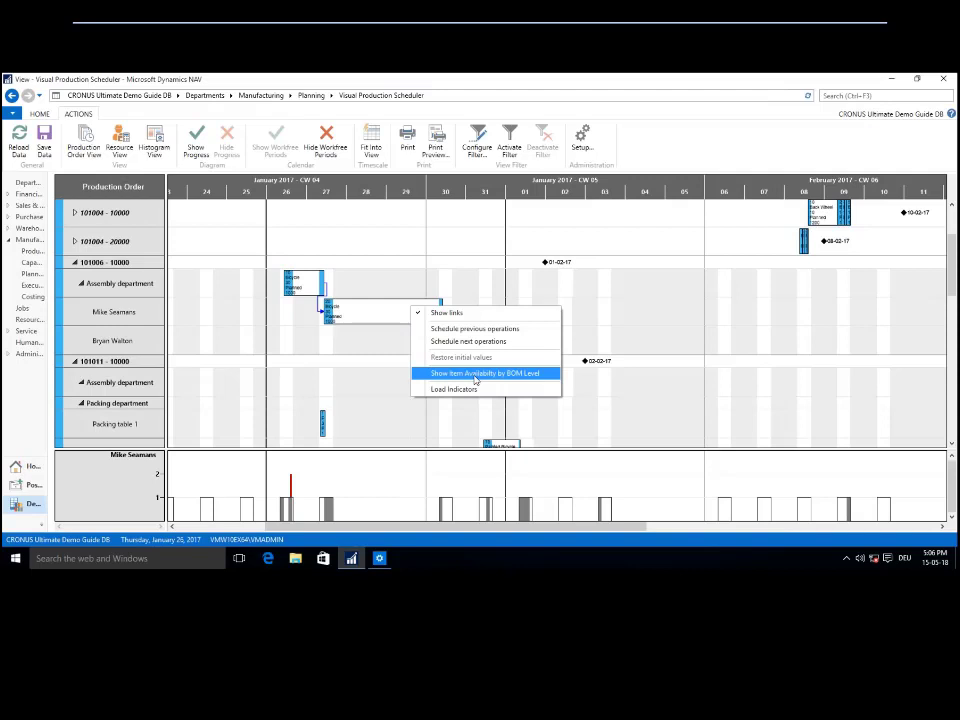
Expand order 101006's BOM availability and assign the new demand date, moving its operations earlier
{"action": "left_click", "coordinate": [484, 373]}
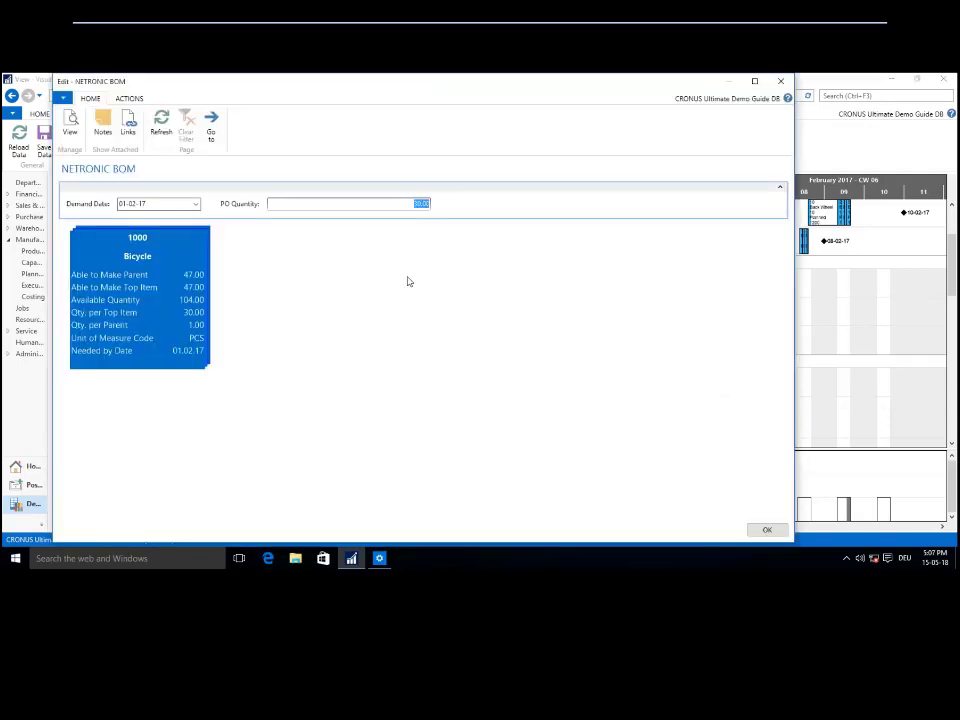
{"action": "left_click", "coordinate": [128, 98]}
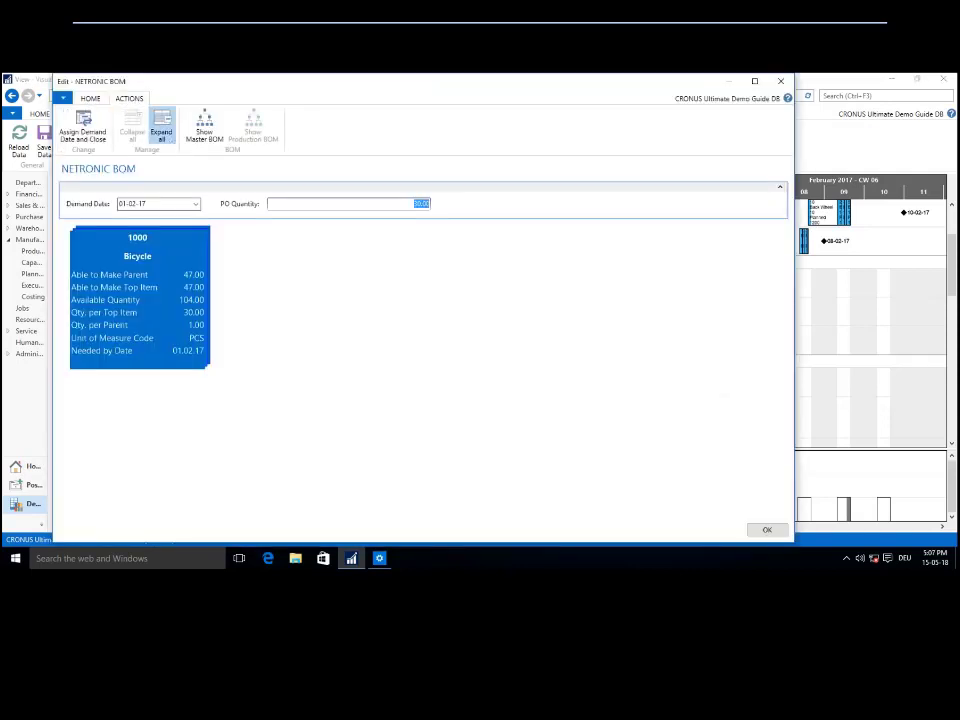
{"action": "left_click", "coordinate": [161, 128]}
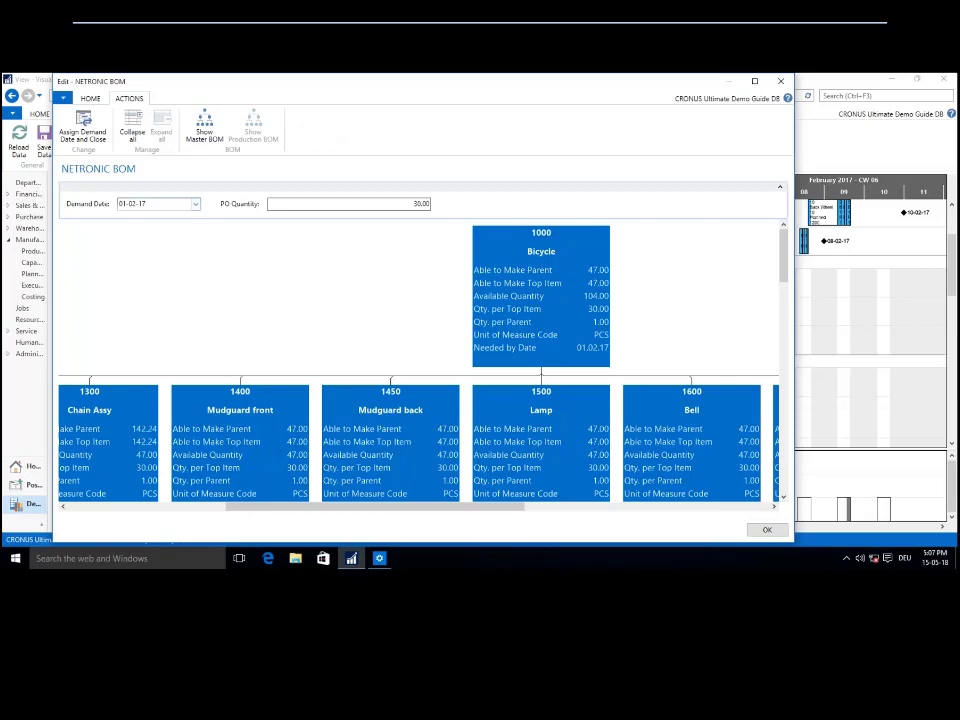
{"action": "left_click", "coordinate": [150, 203]}
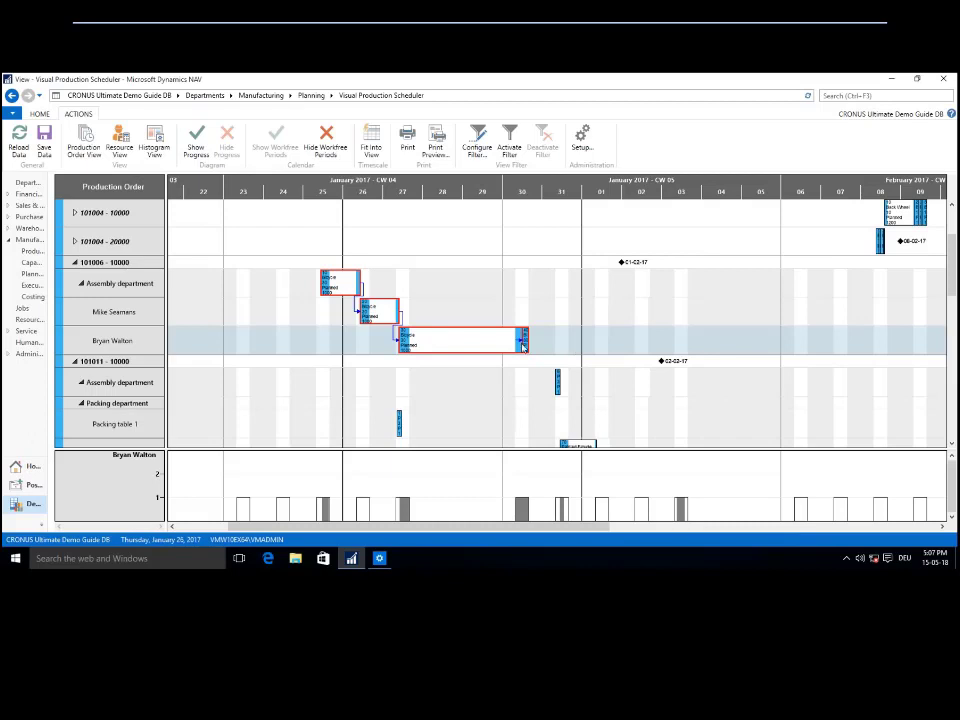
Select the Assembly department row to show its load in the histogram
{"action": "left_click", "coordinate": [330, 283]}
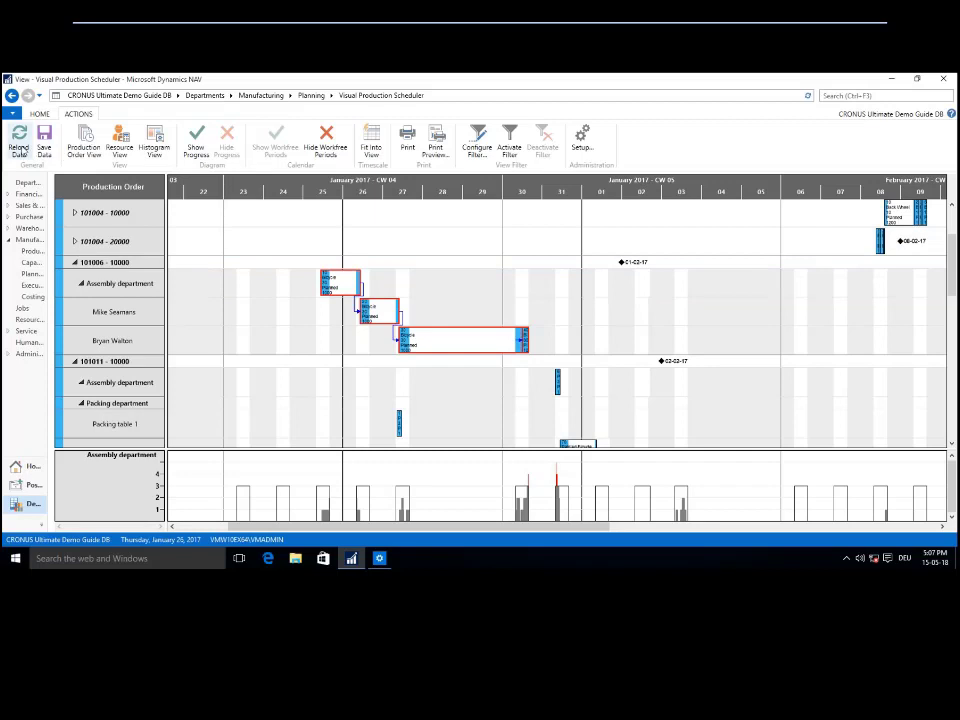
{"action": "mouse_move", "coordinate": [18, 140]}
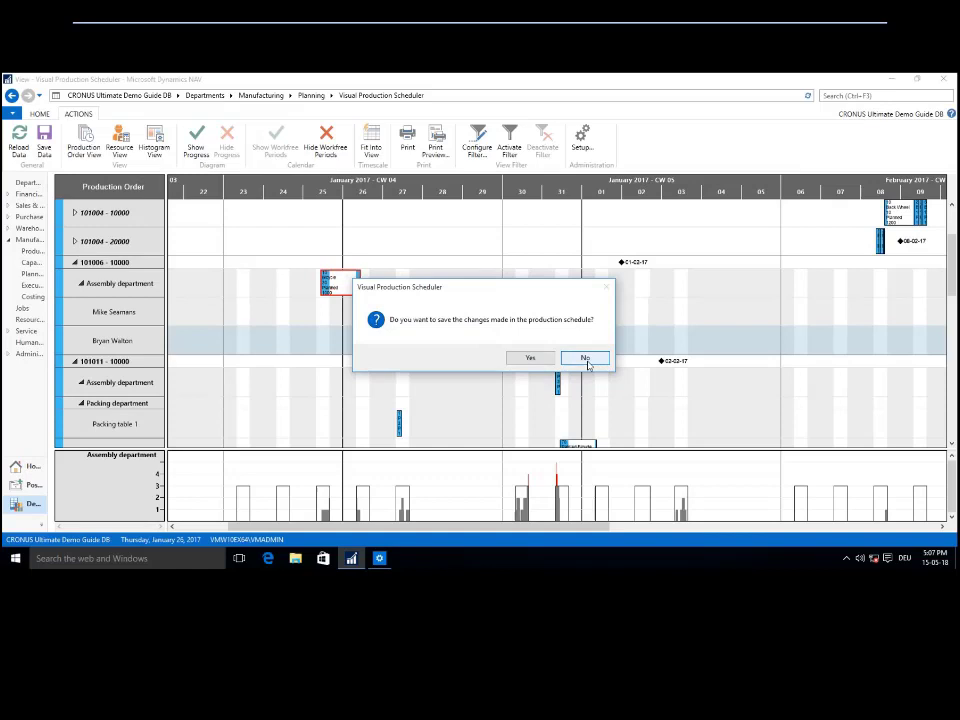
Reload the schedule data, declining to save, so order 101006 returns to its original dates
{"action": "left_click", "coordinate": [584, 358]}
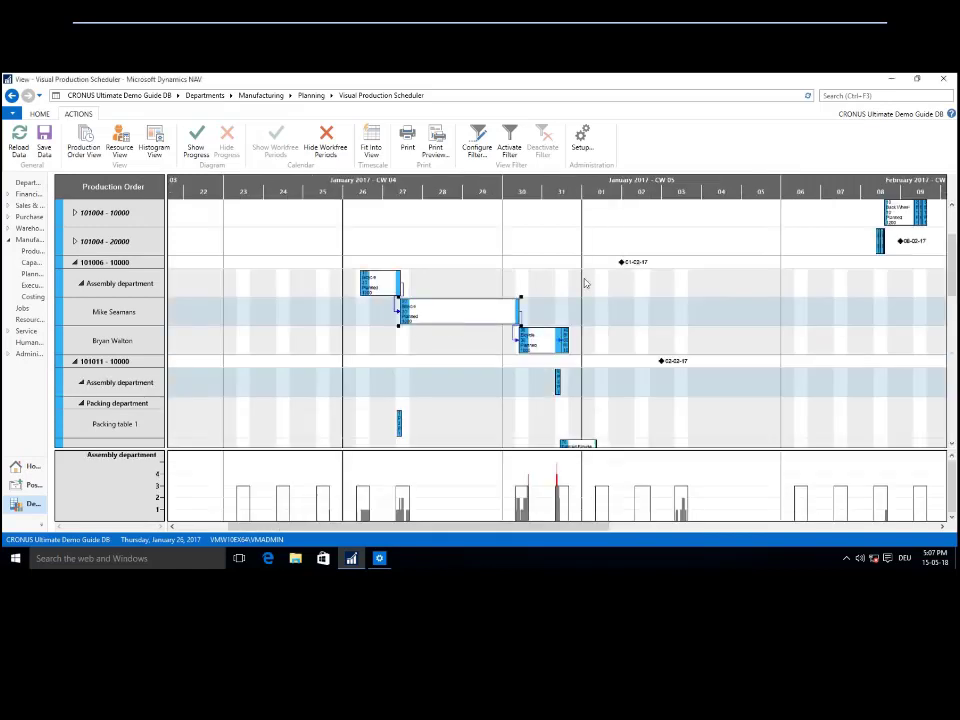